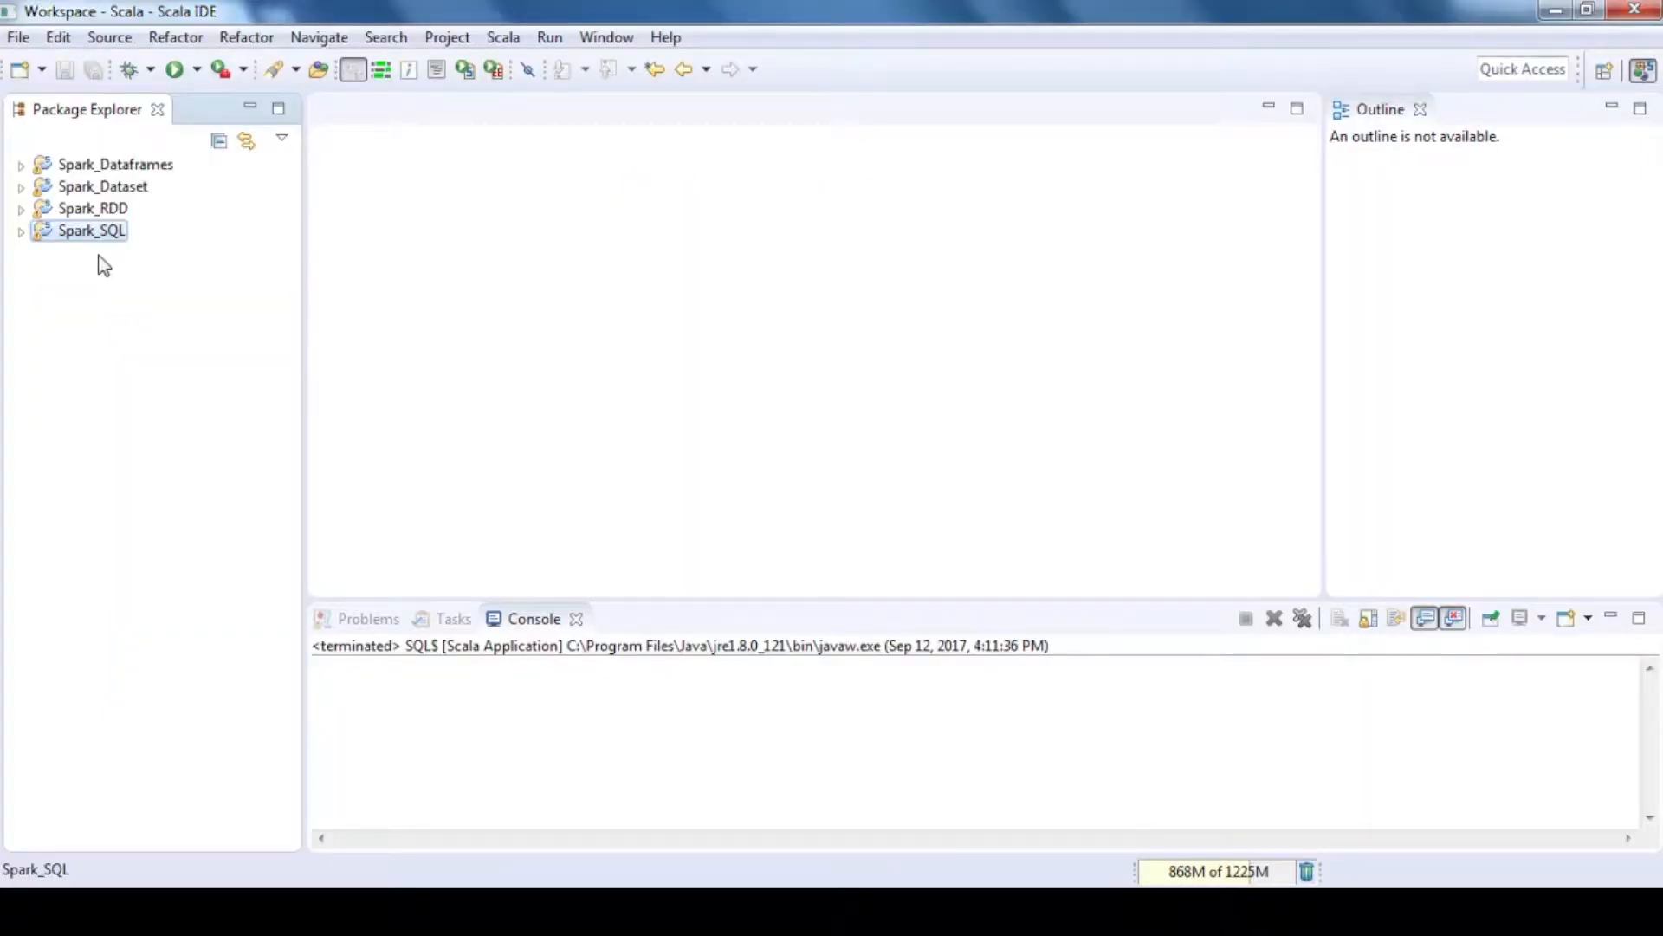
mouse_move(106, 284)
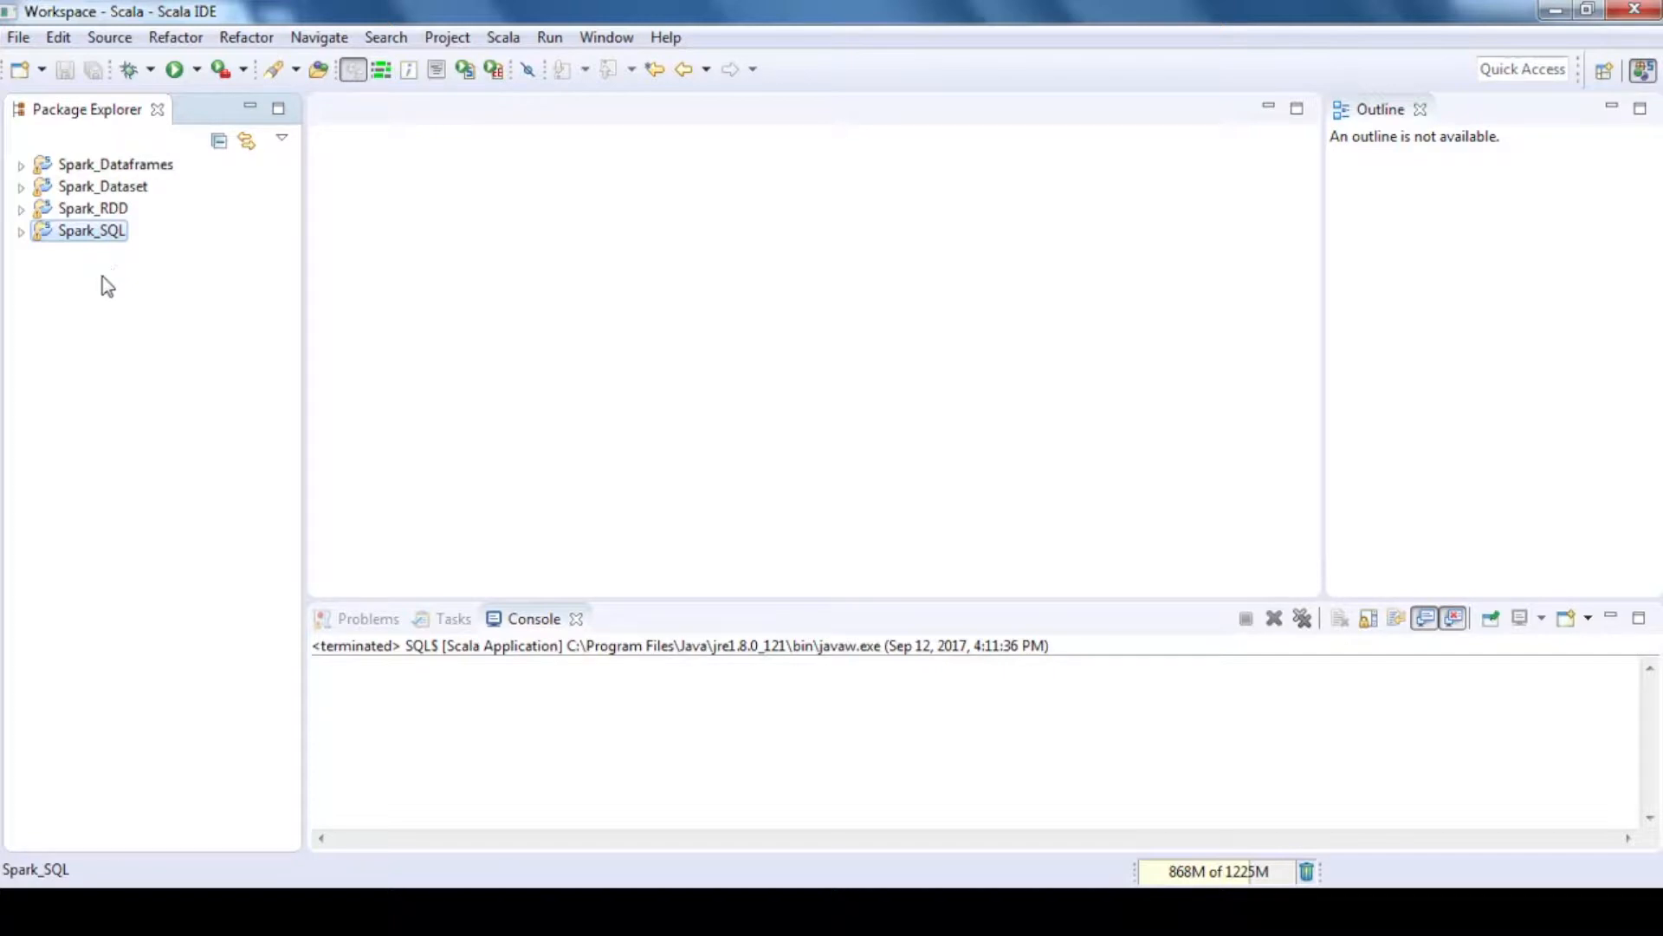
Step: Create Scala project Spark_OracleDB12c_Connection with all the Spark jars added as external libraries
left_click(17, 37)
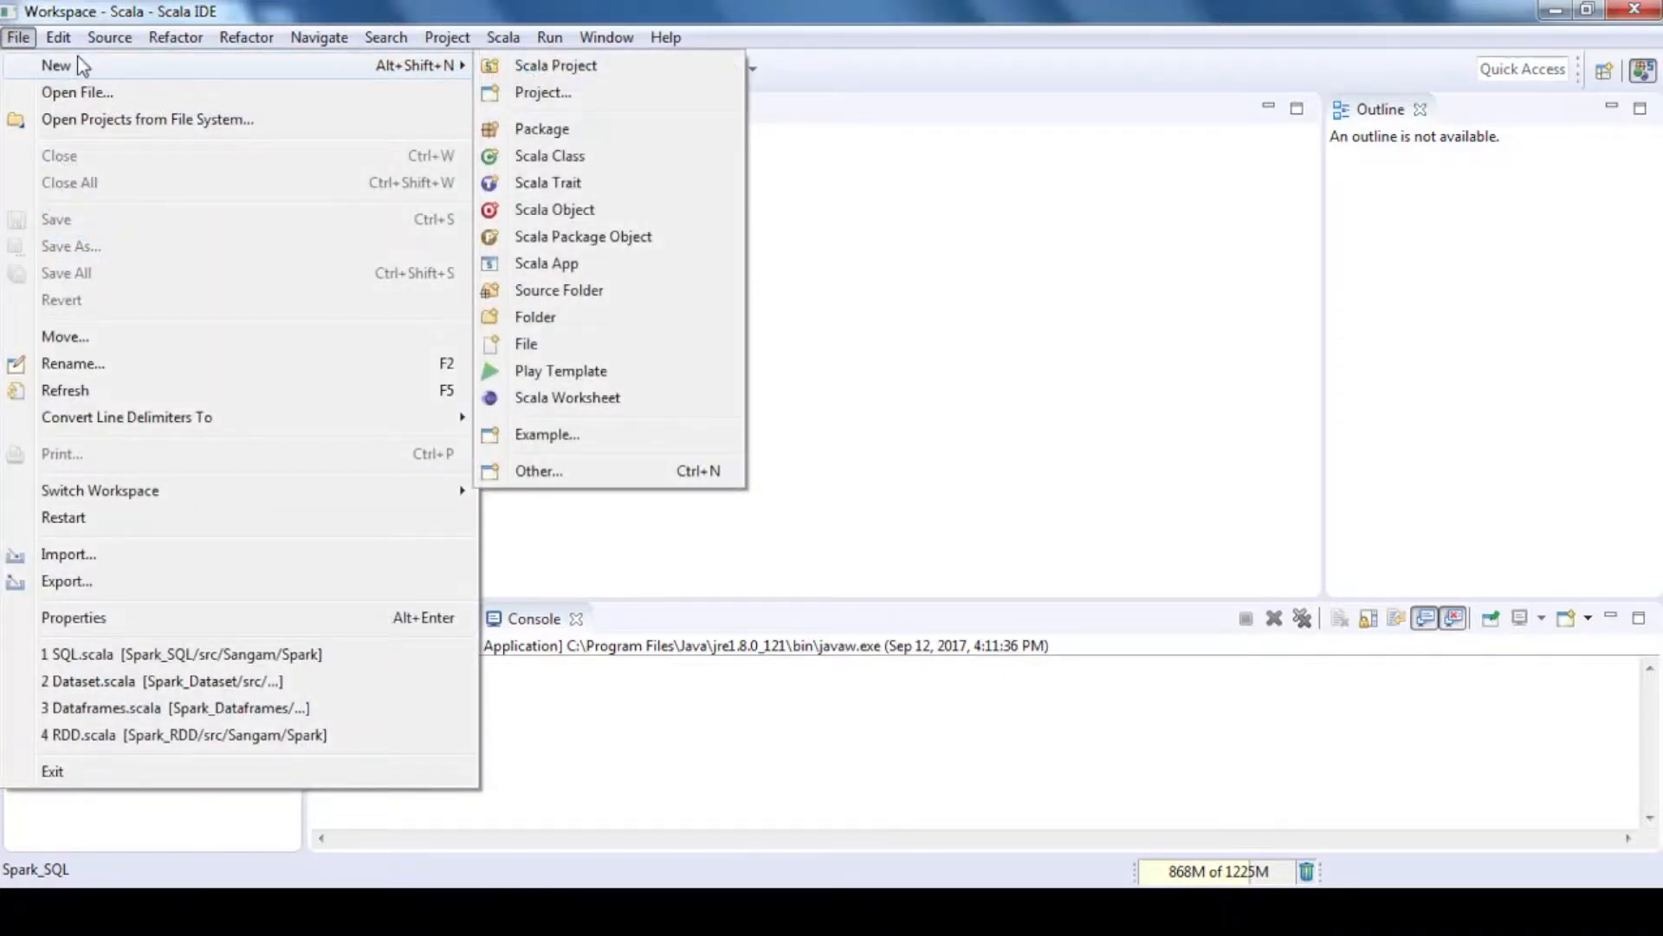
left_click(556, 64)
type("Spark_OracleDB12c_Connection")
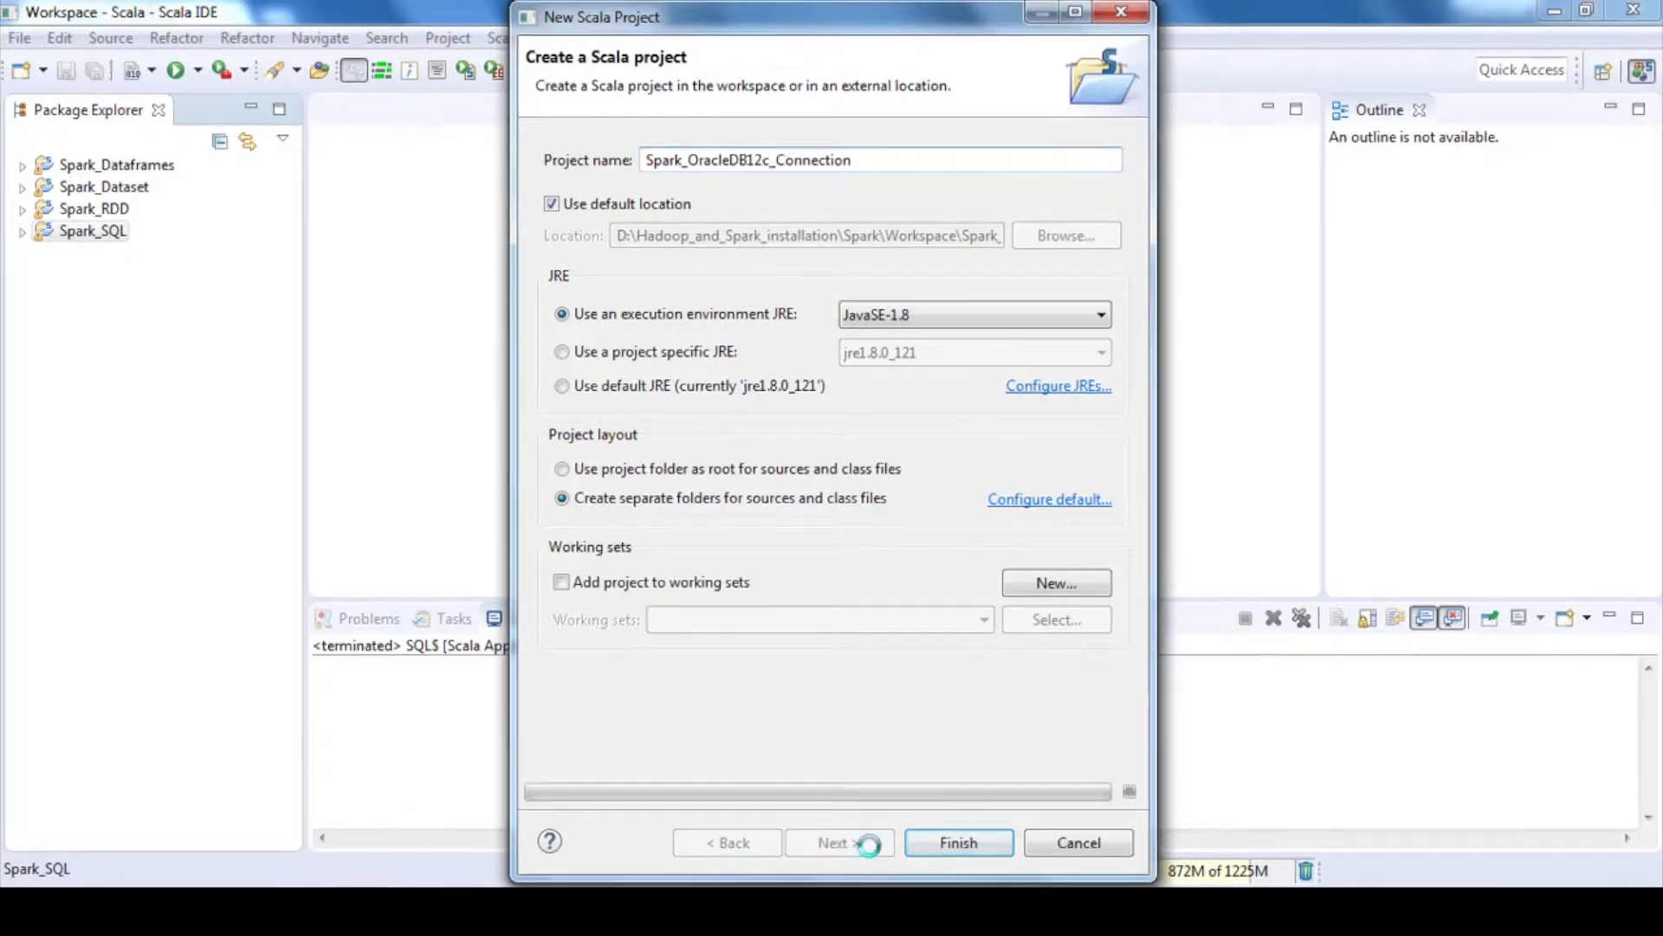
left_click(839, 842)
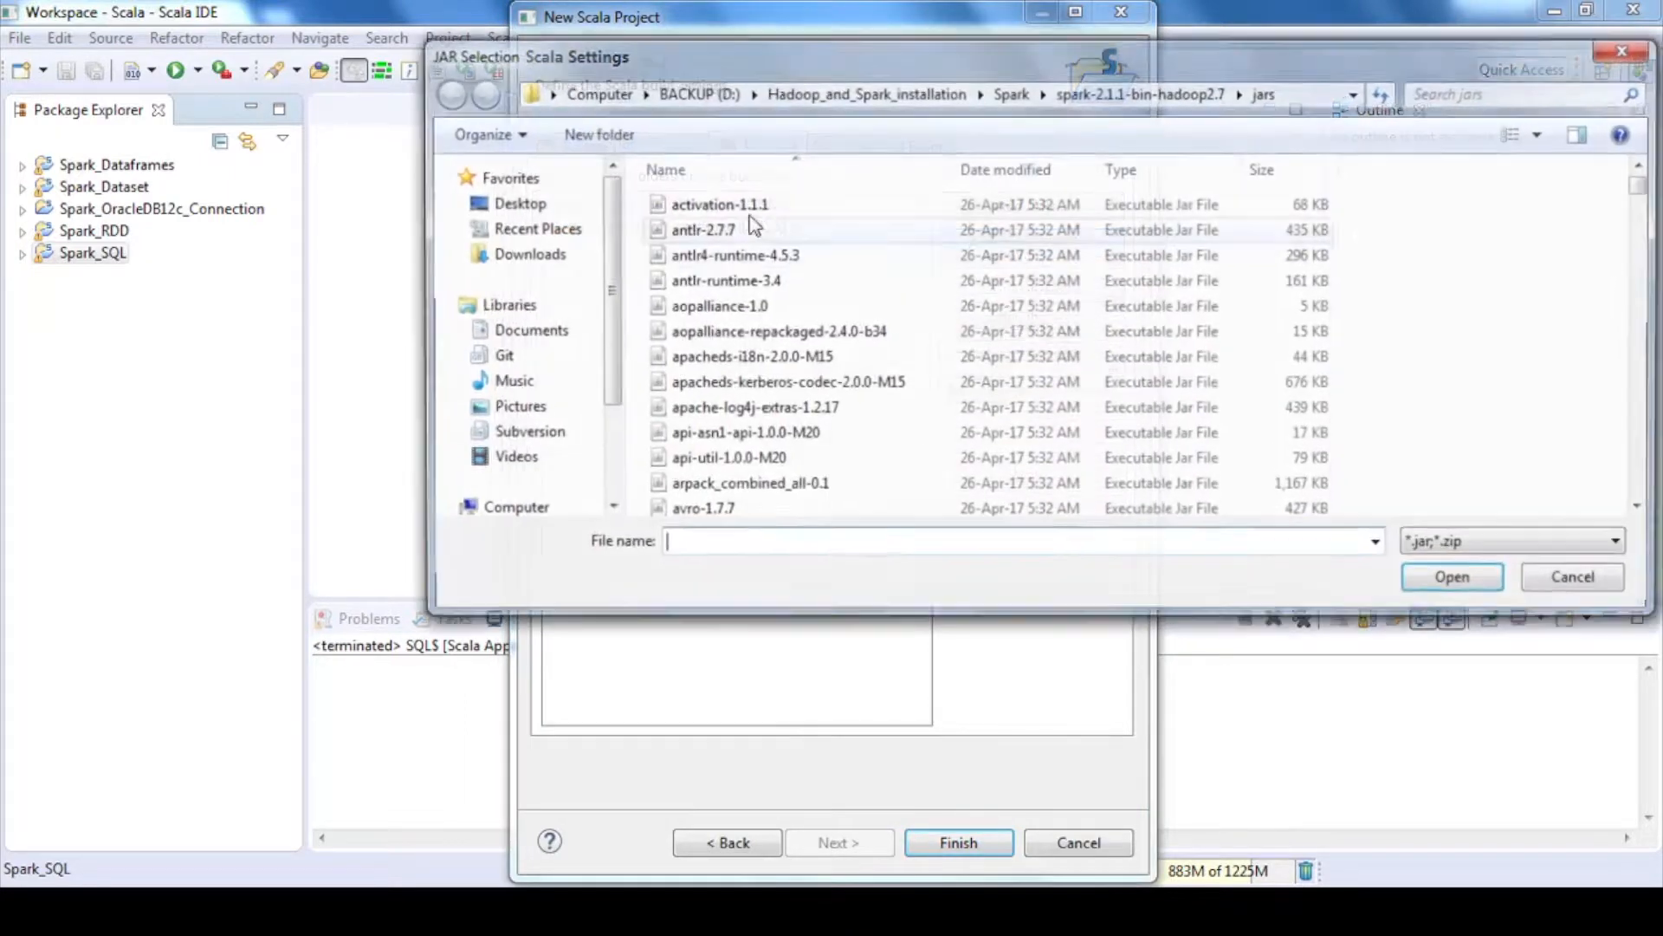
left_click(725, 459)
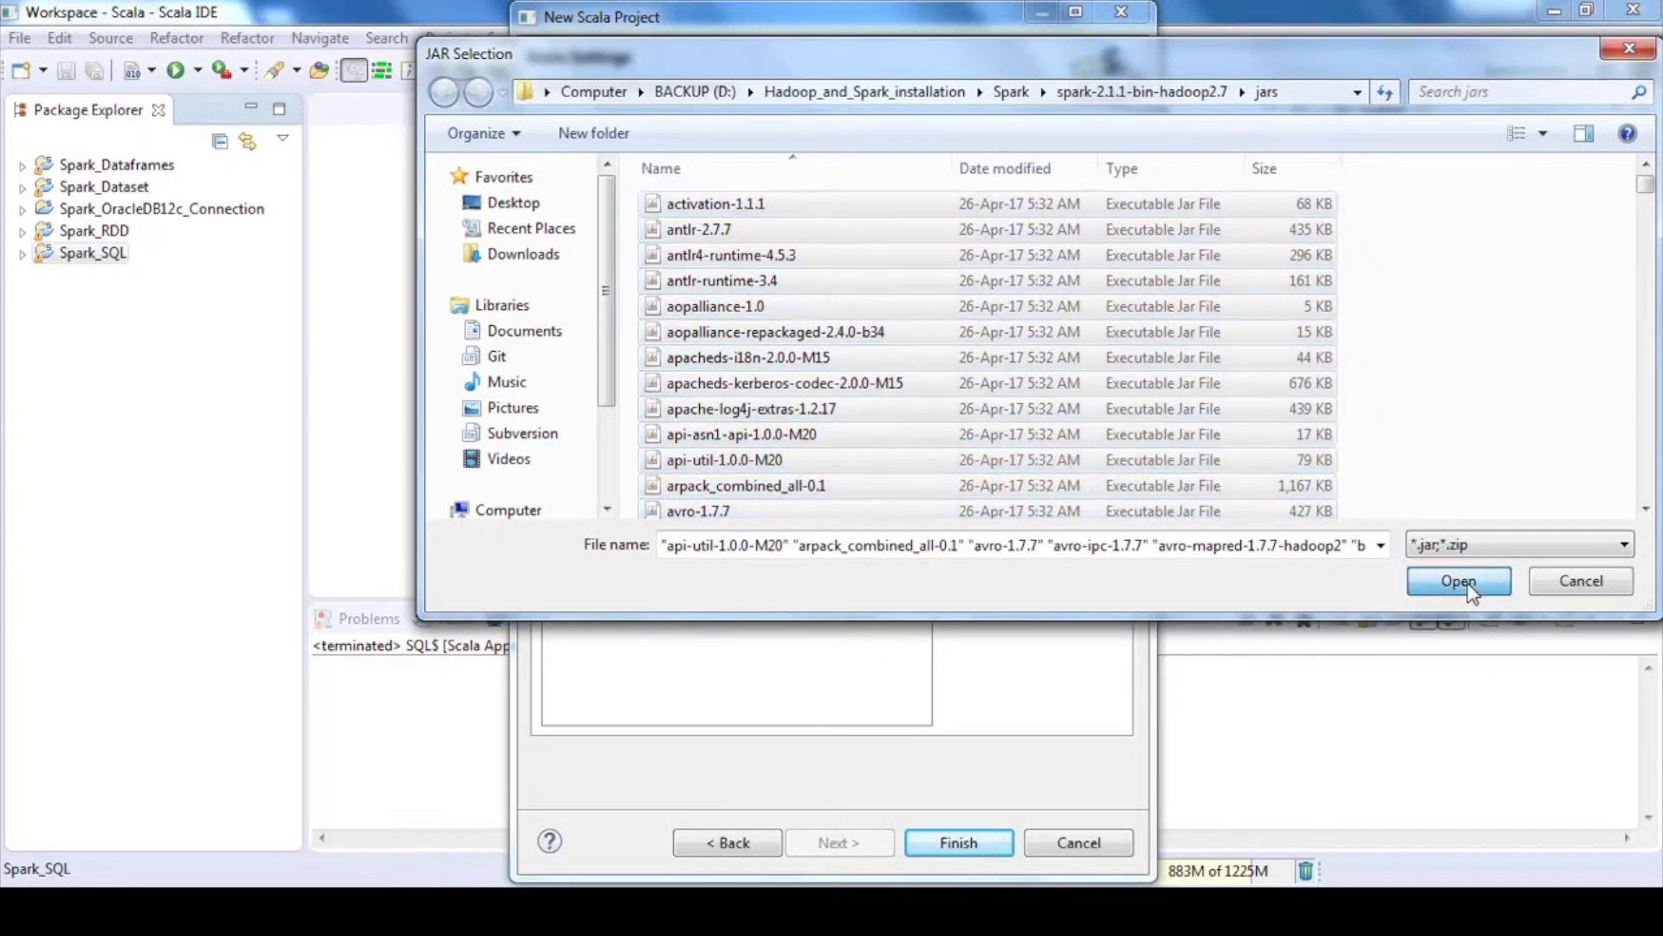
left_click(1457, 580)
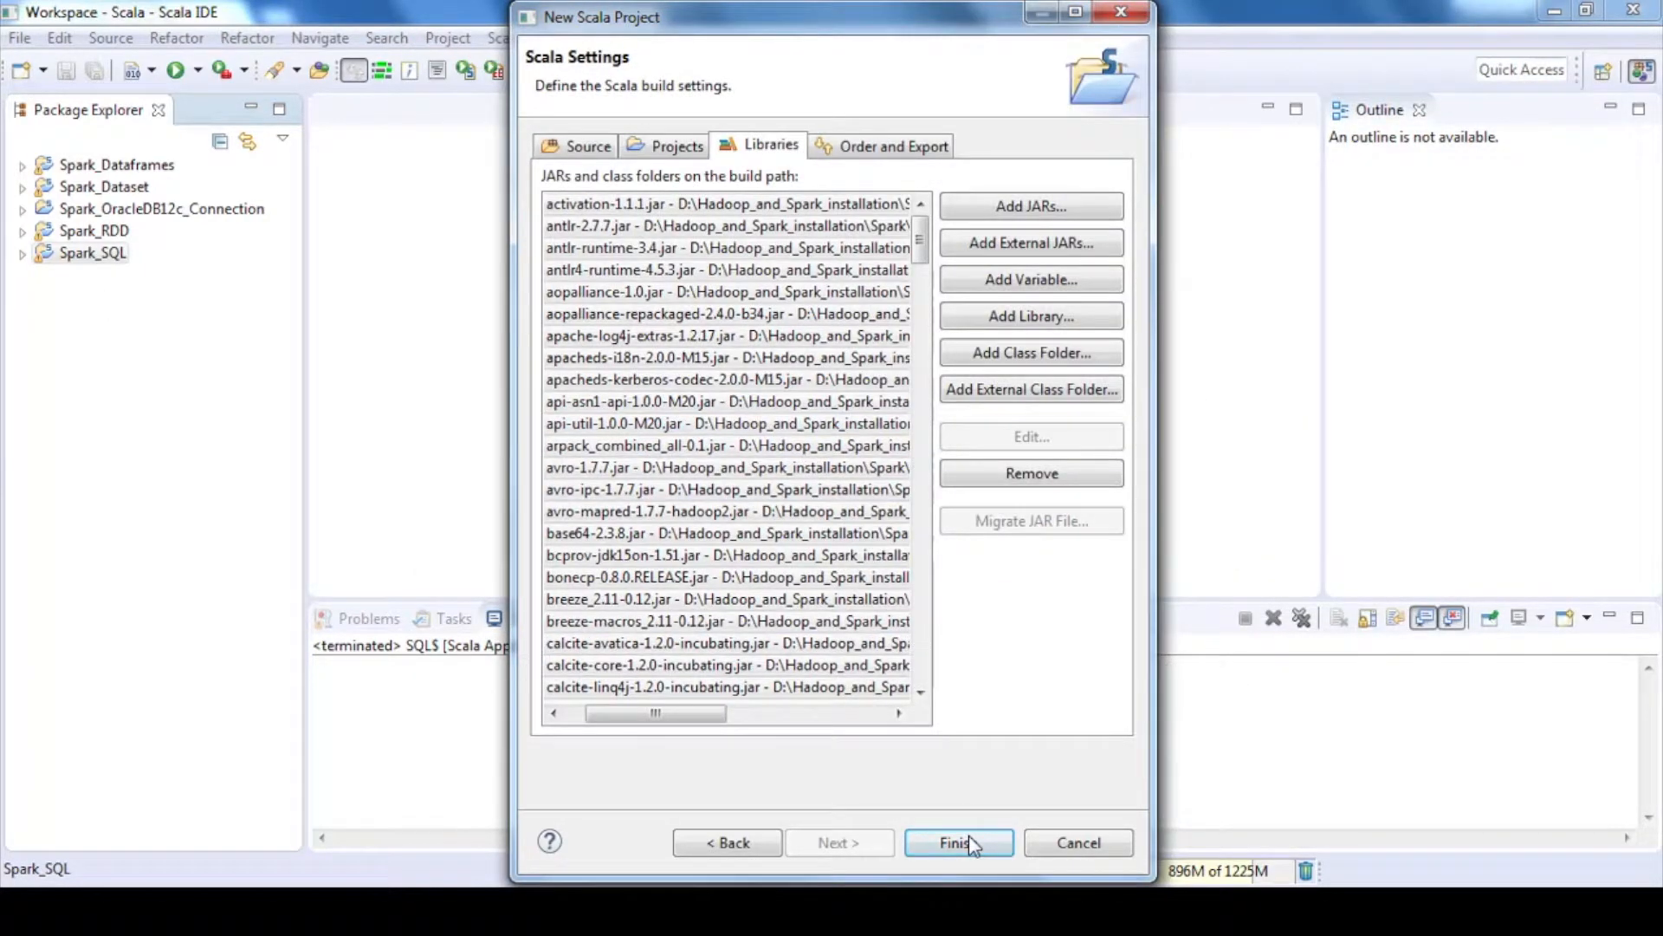
left_click(956, 842)
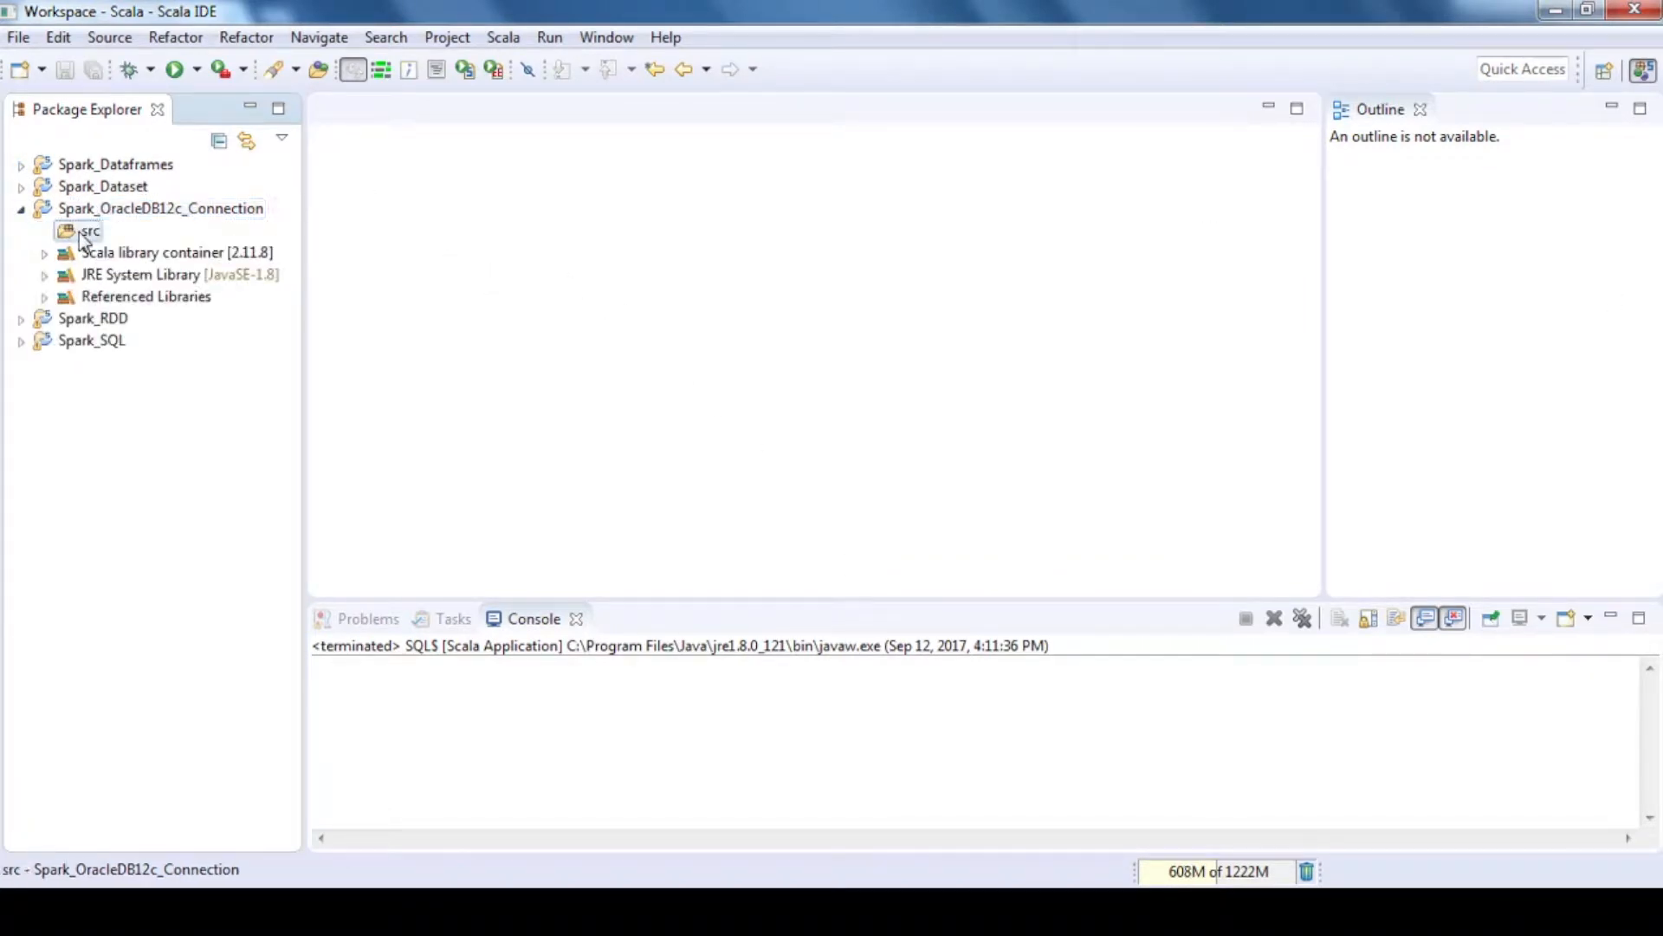
Step: Add package Sangam.Spark under src and create the Scala object Oracle12C inside it
right_click(89, 230)
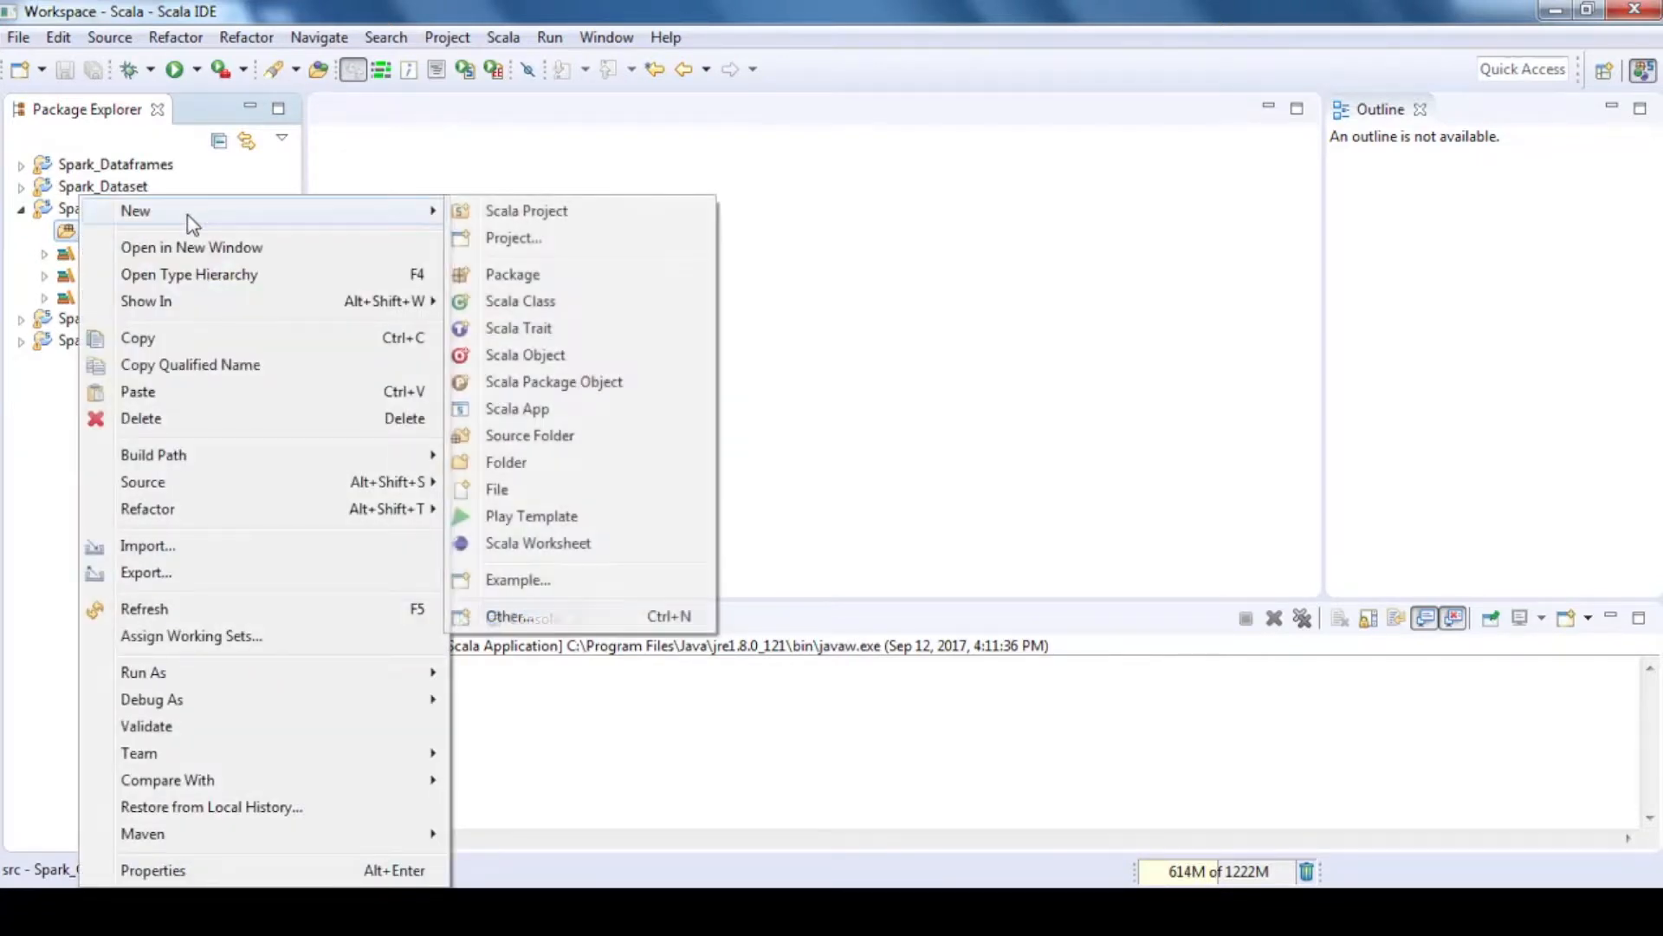
left_click(511, 273)
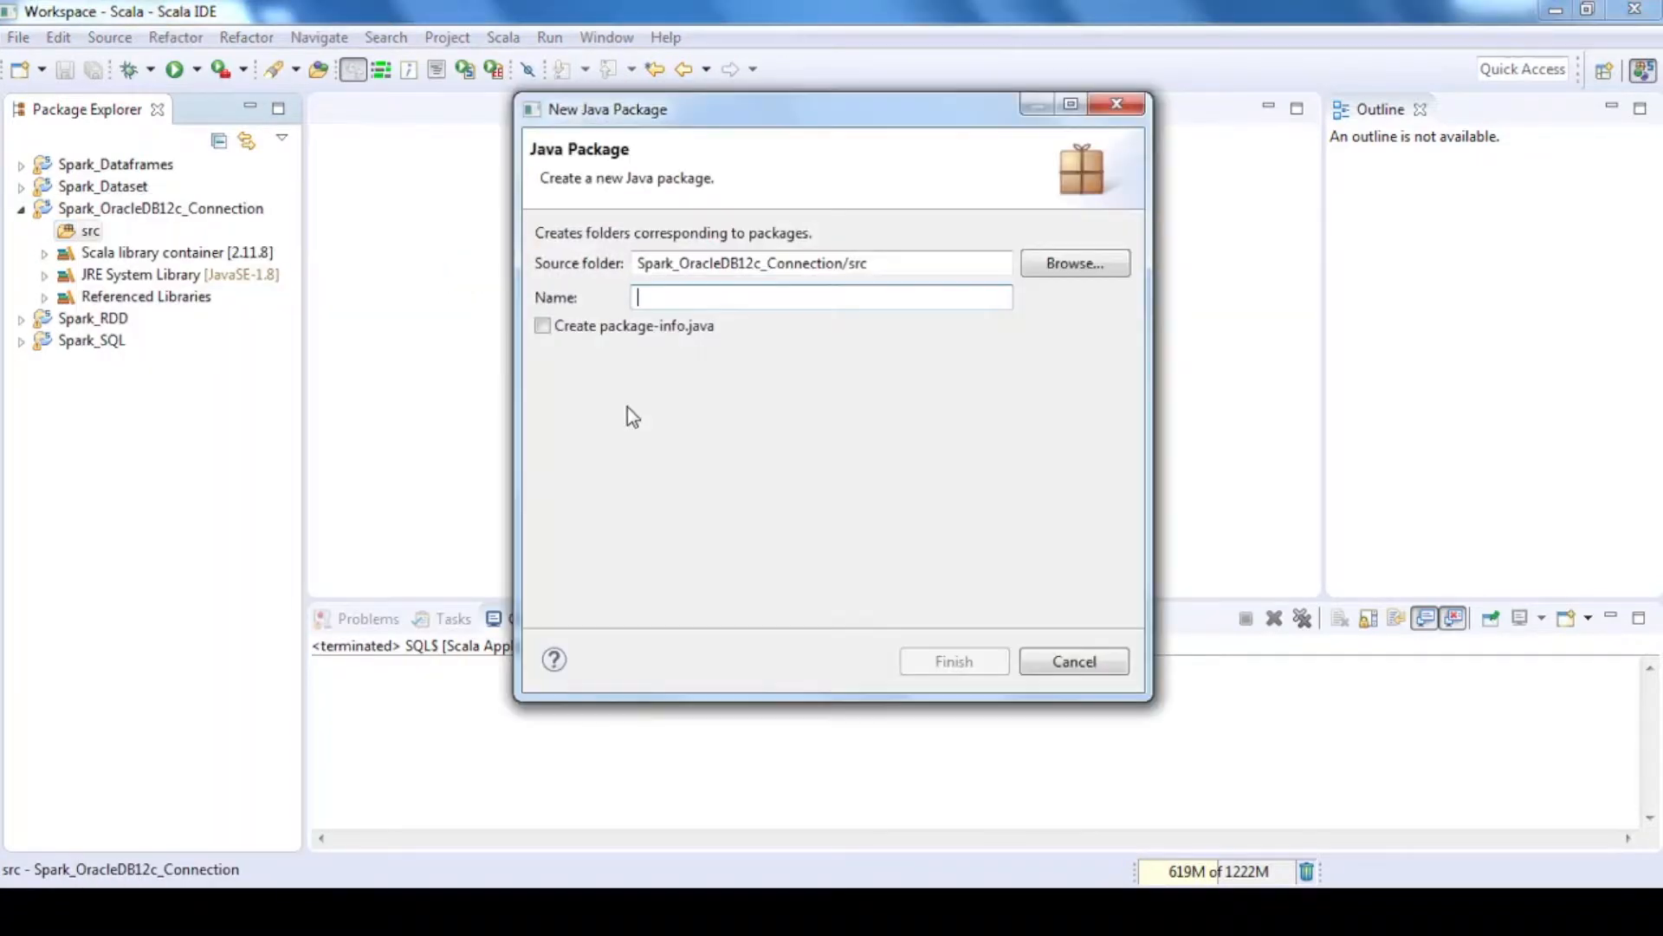
type("Sangam.Spark")
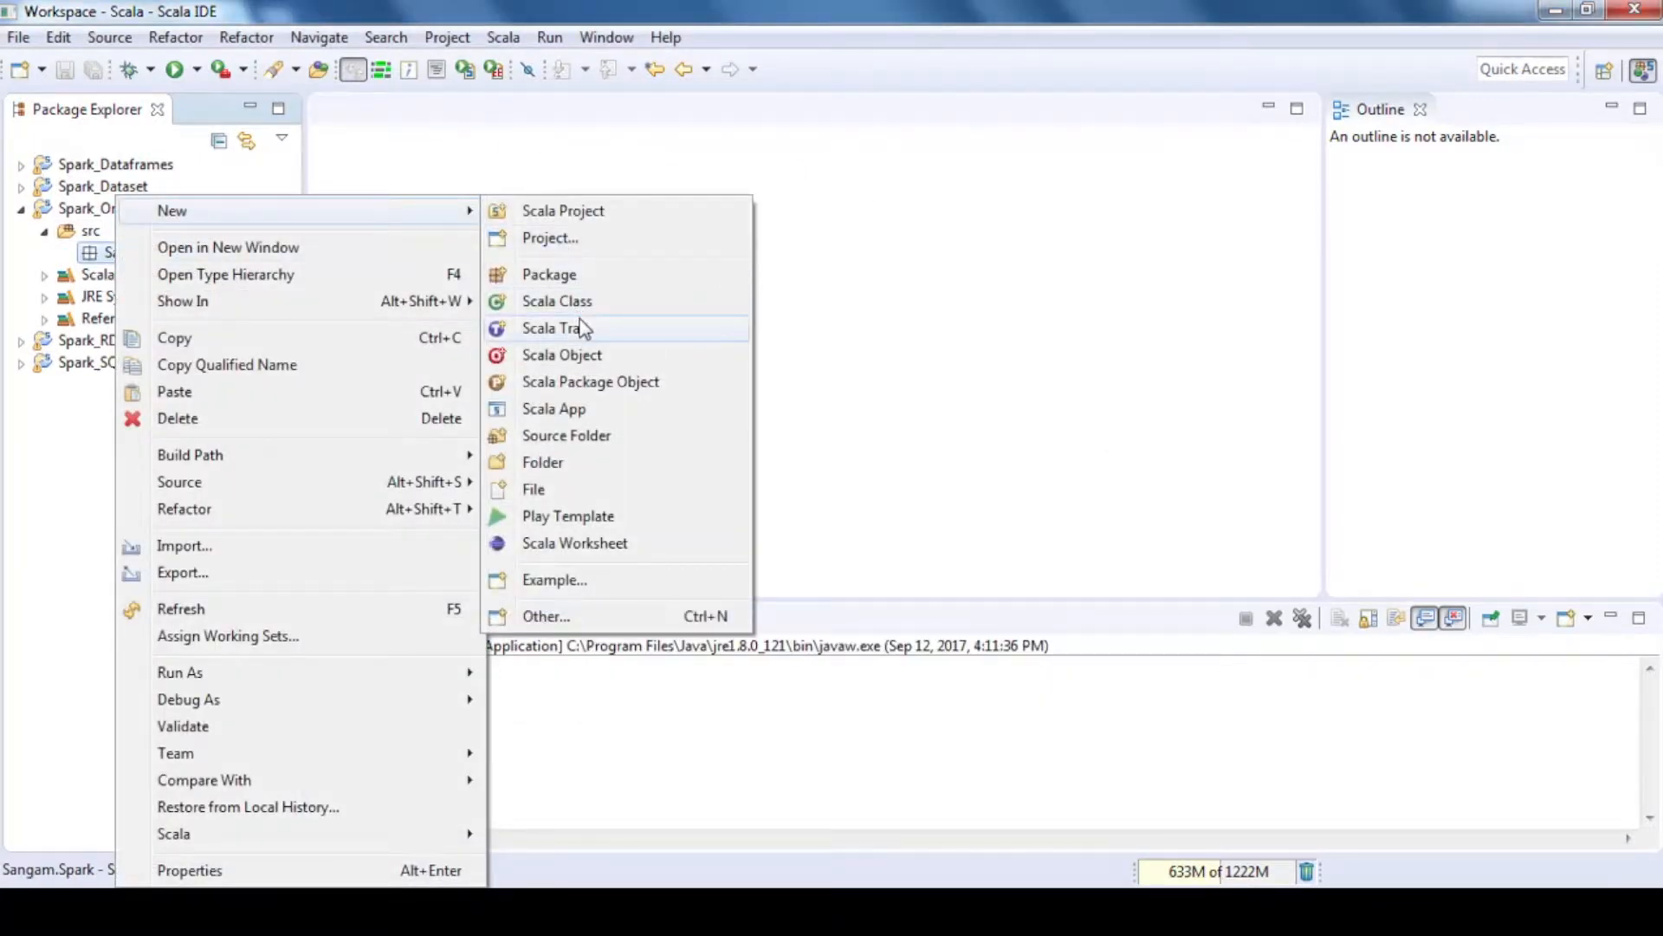
left_click(562, 353)
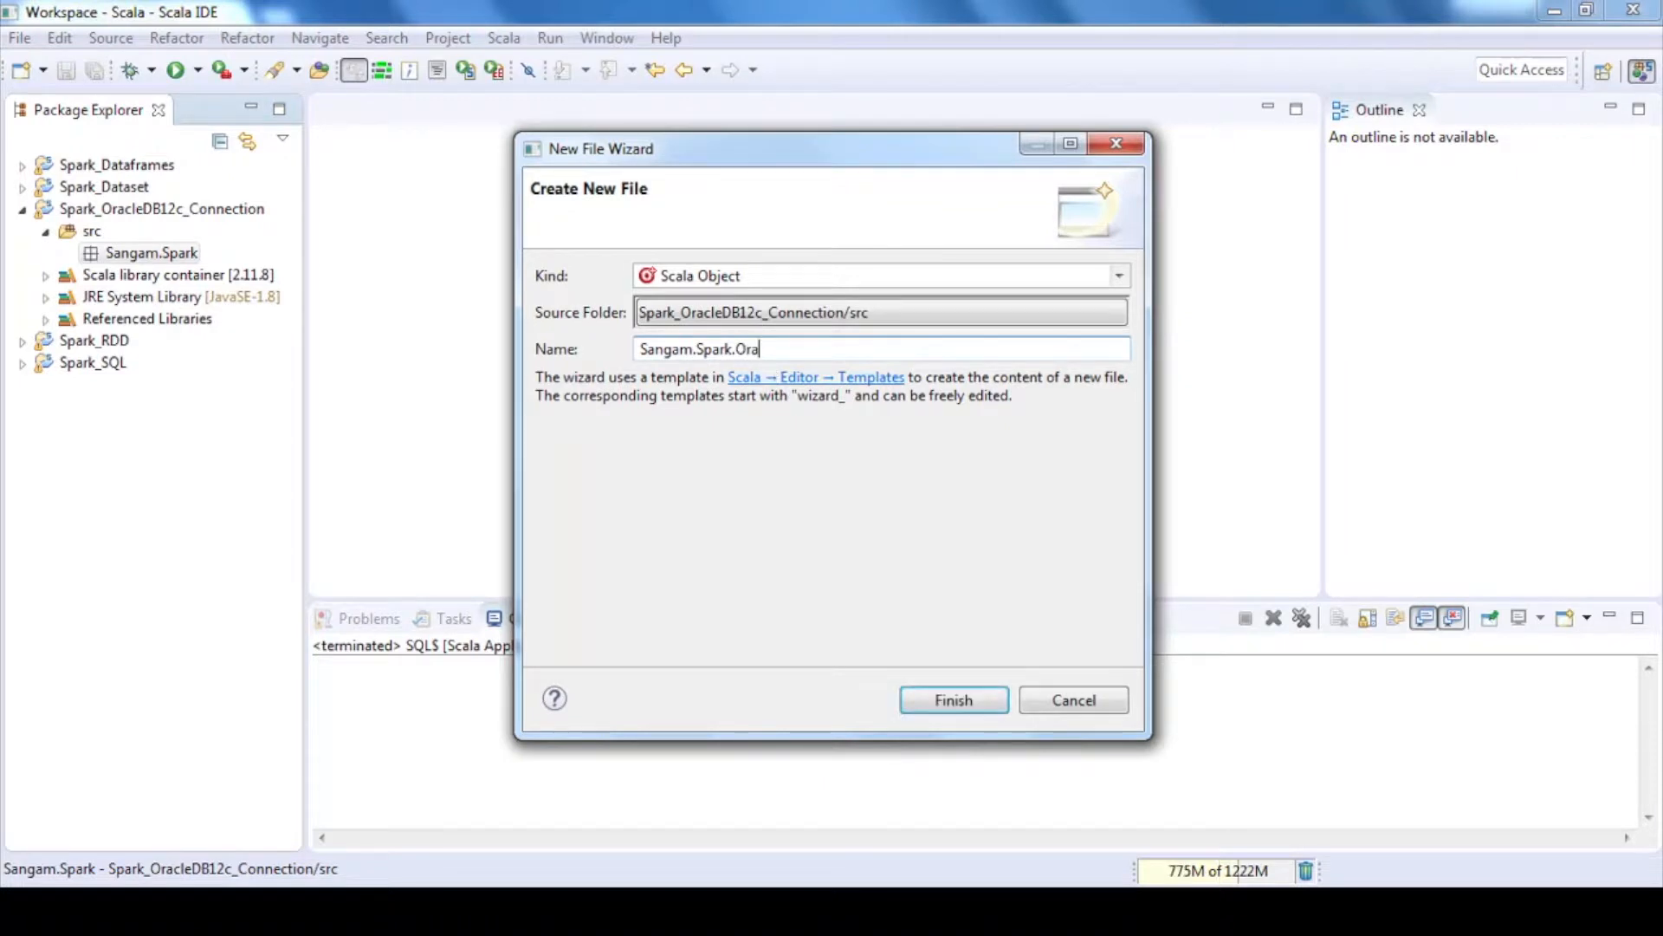
left_click(951, 700)
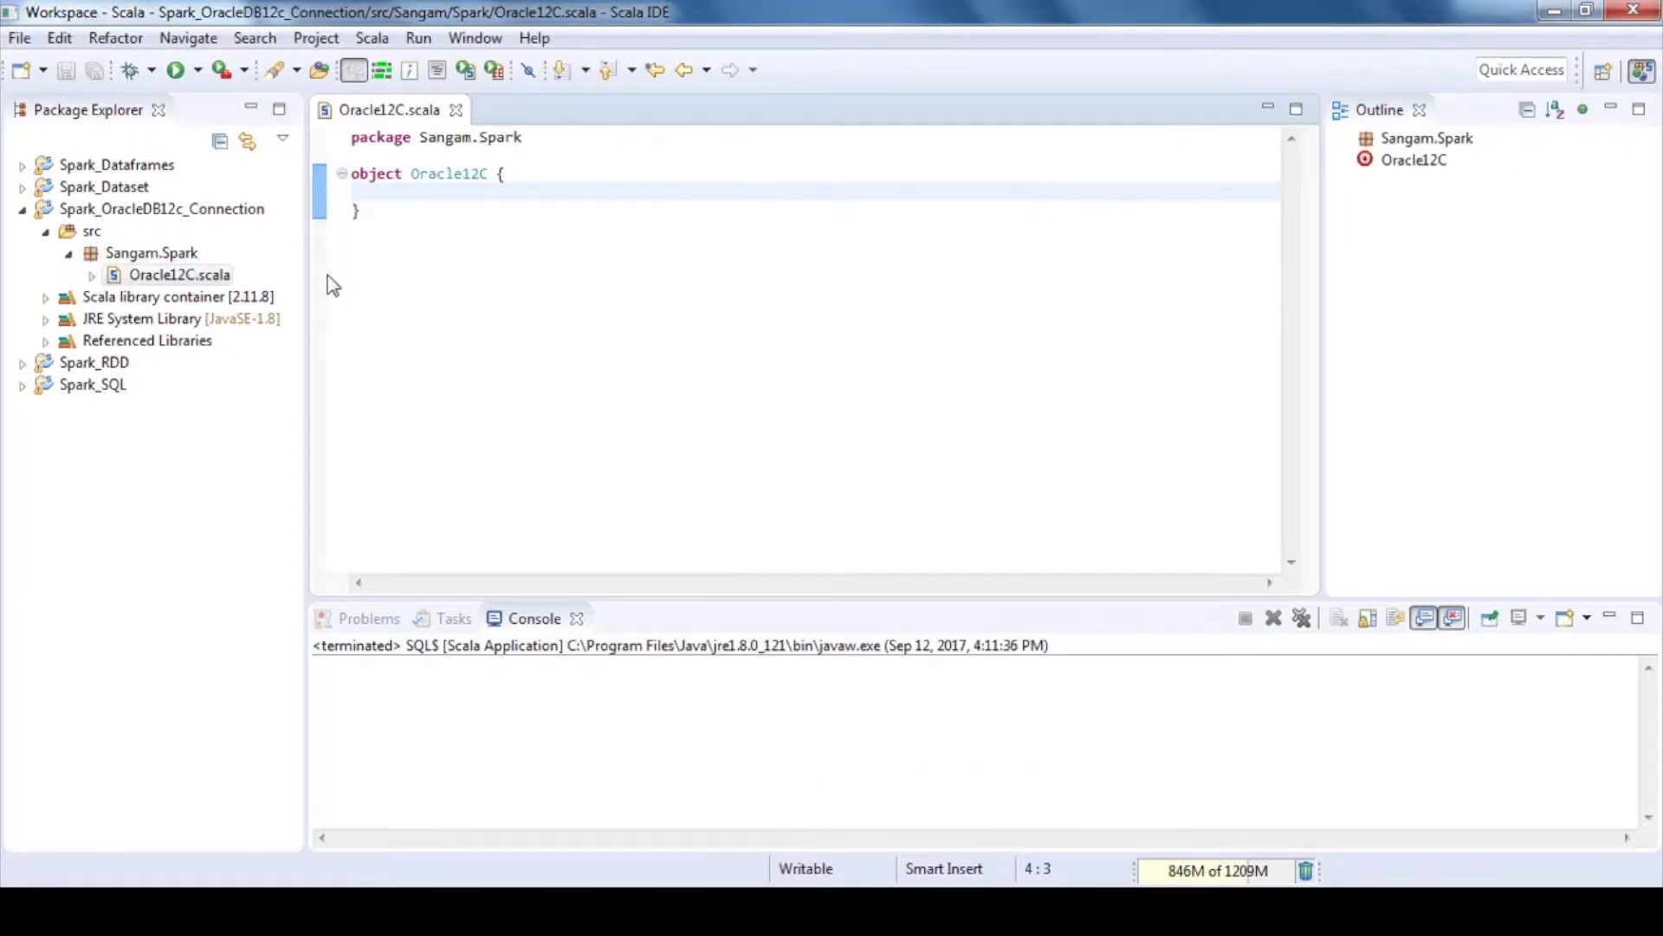
Step: Write the main method and set up a log4j Logger with its import
type("def main(")
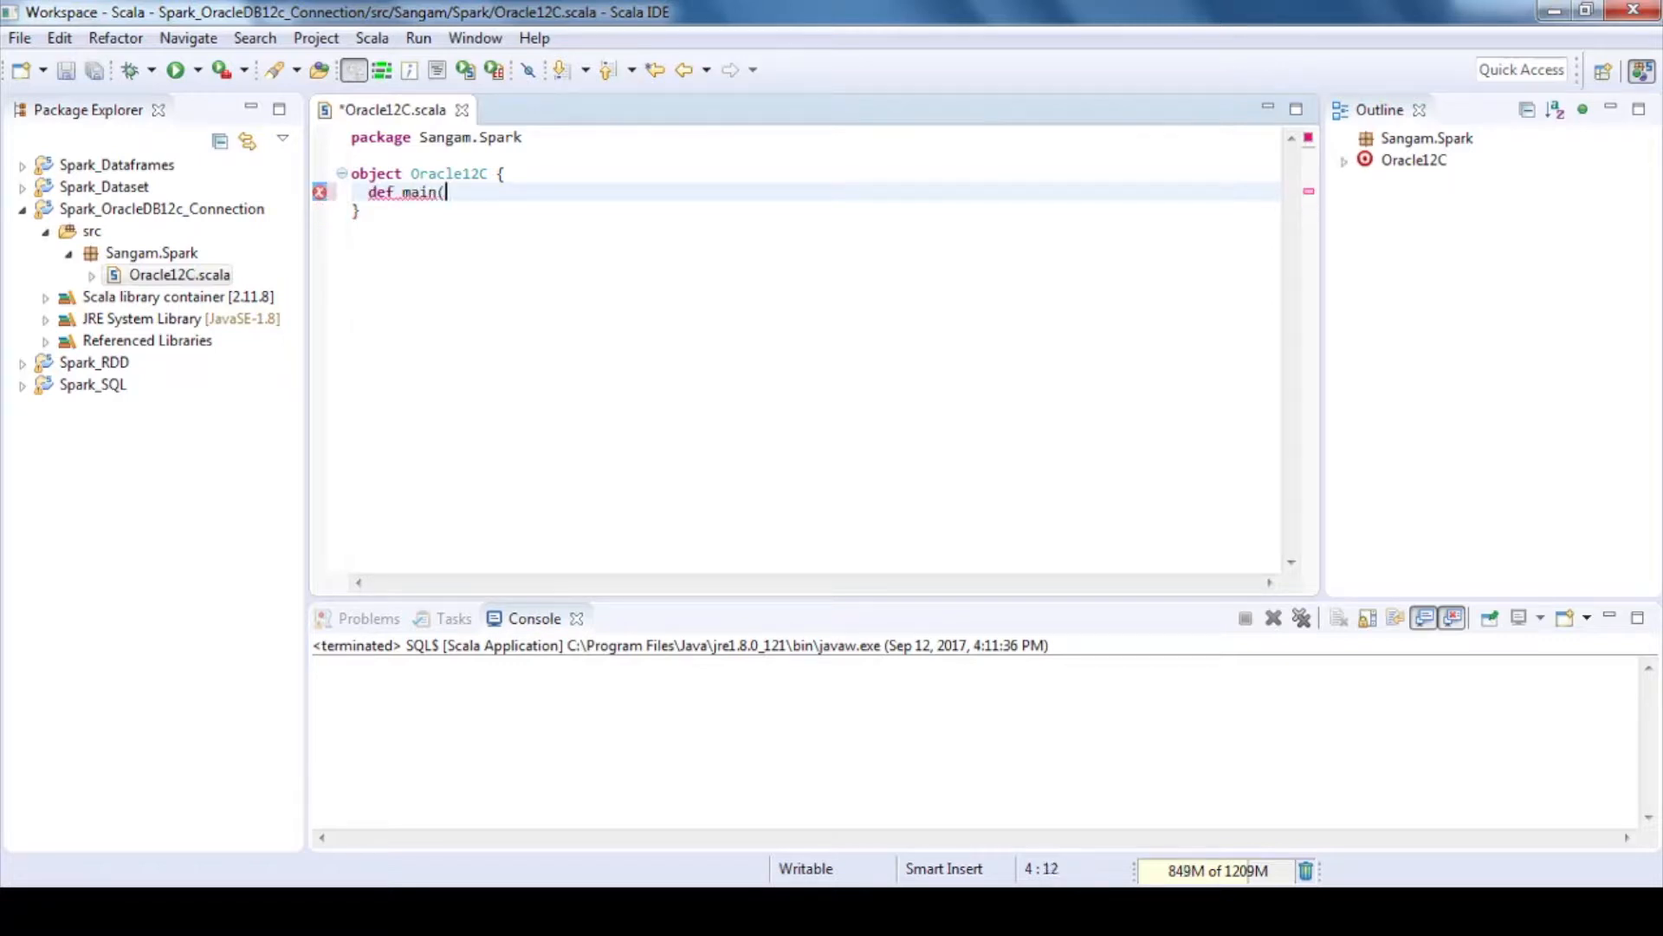
type("Logger")
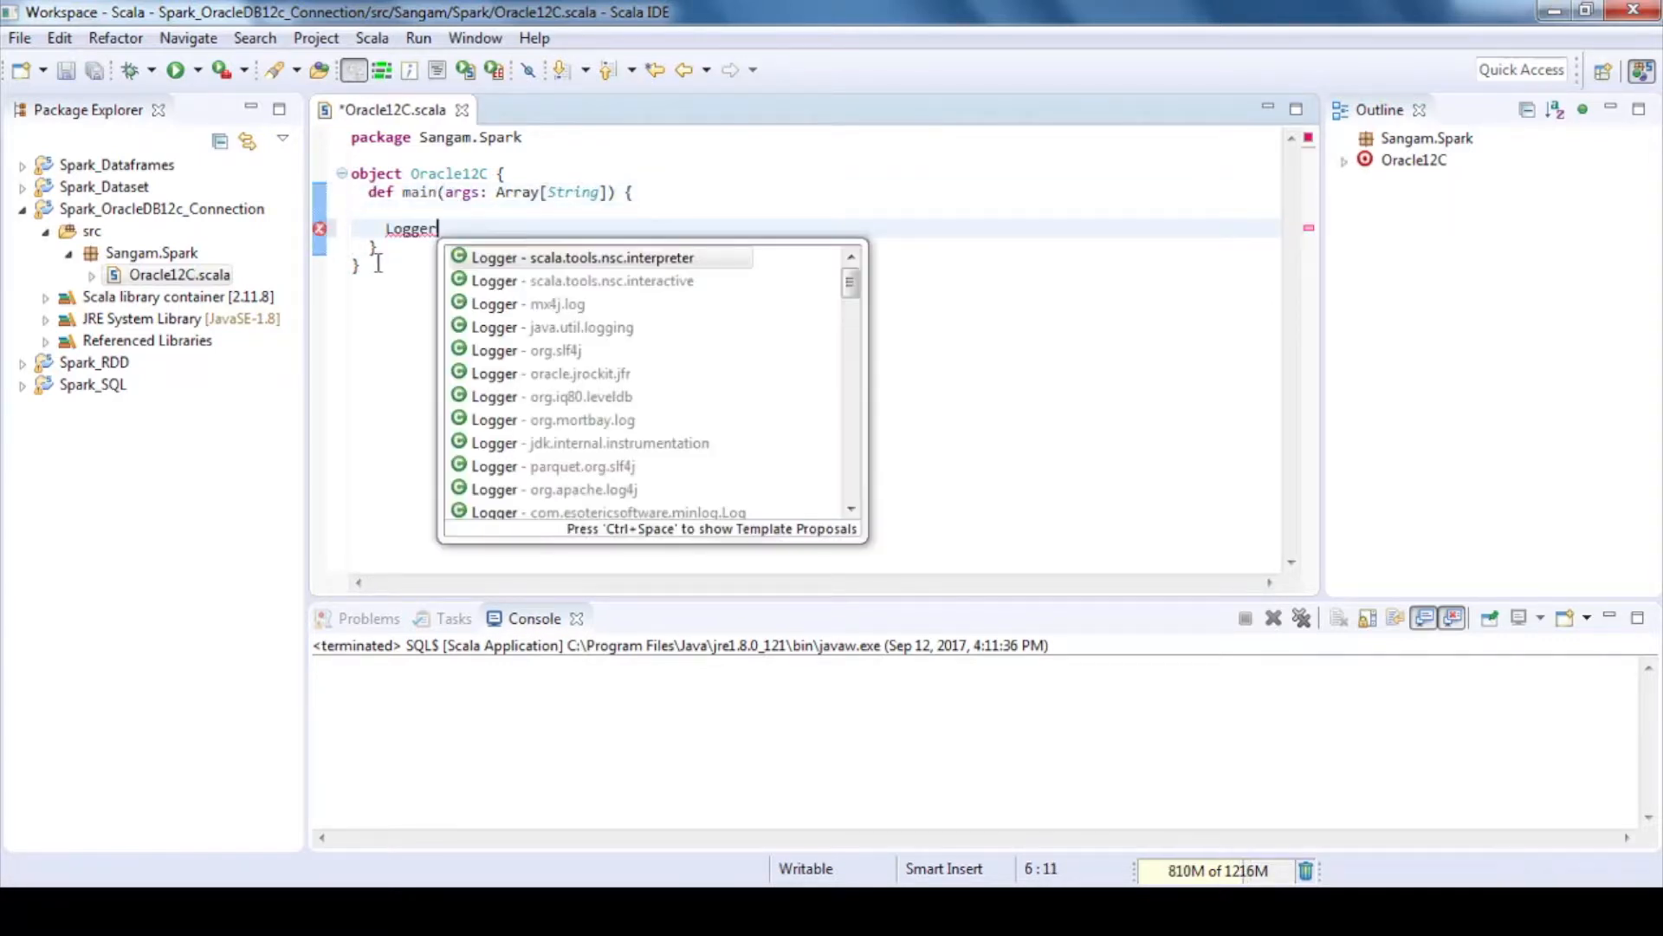
left_click(584, 489)
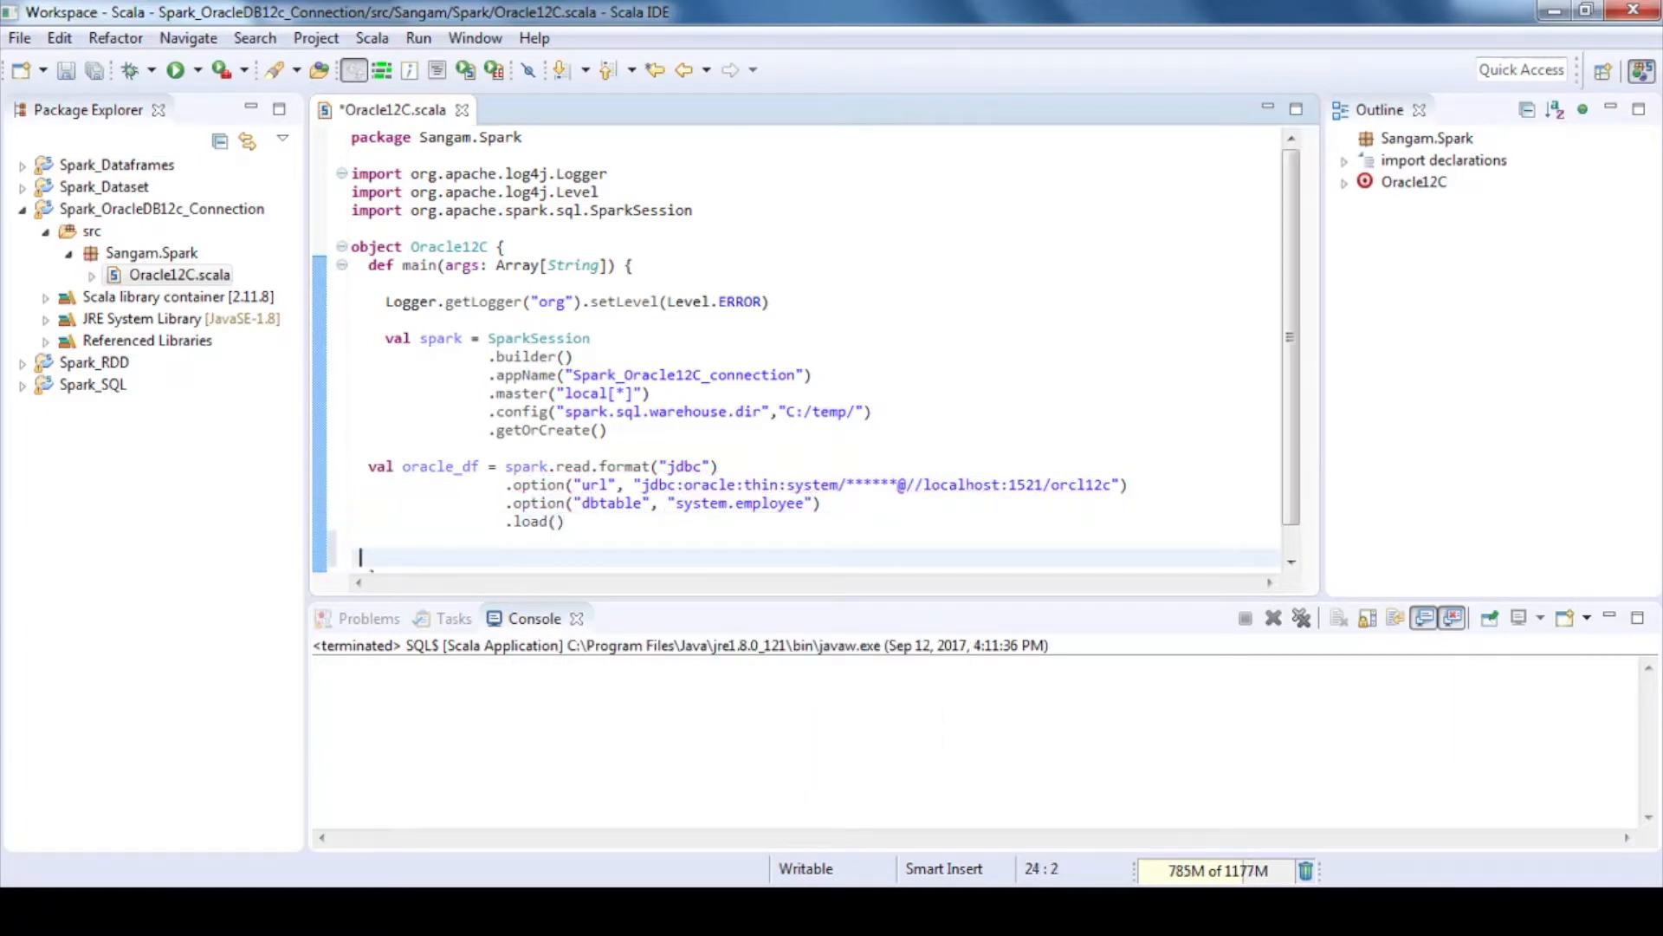
Step: Load system.employee into oracle_df over JDBC and call printSchema() and show() on it
type("oracle_df")
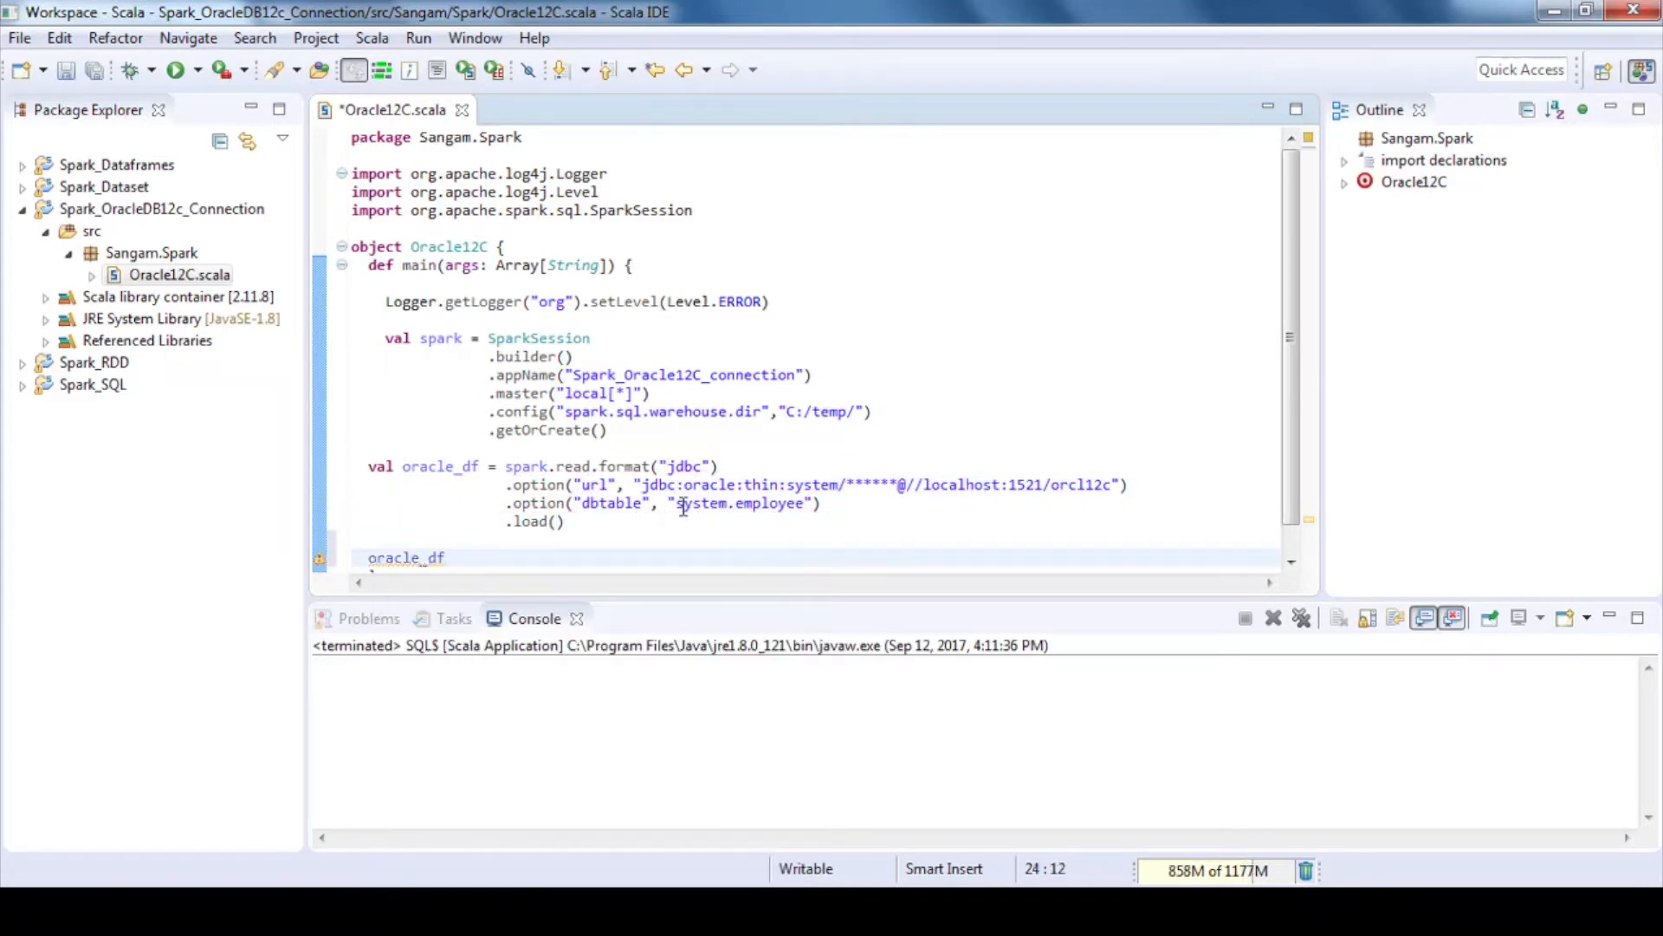
type("oracle_df.printSchema()")
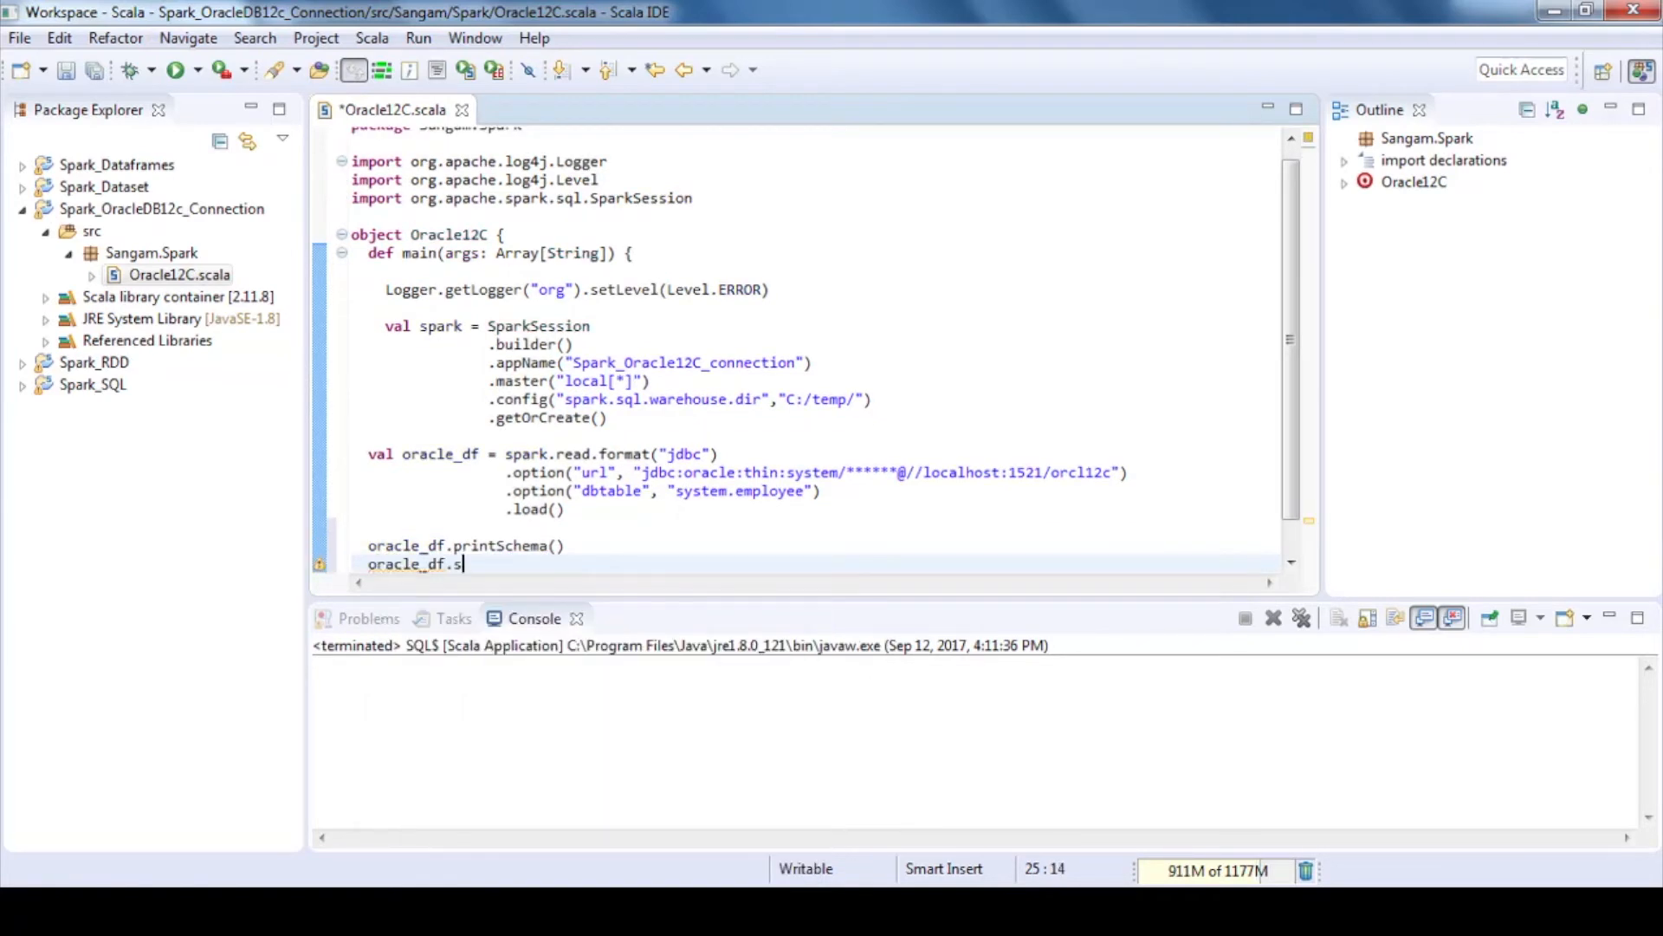
type("how()")
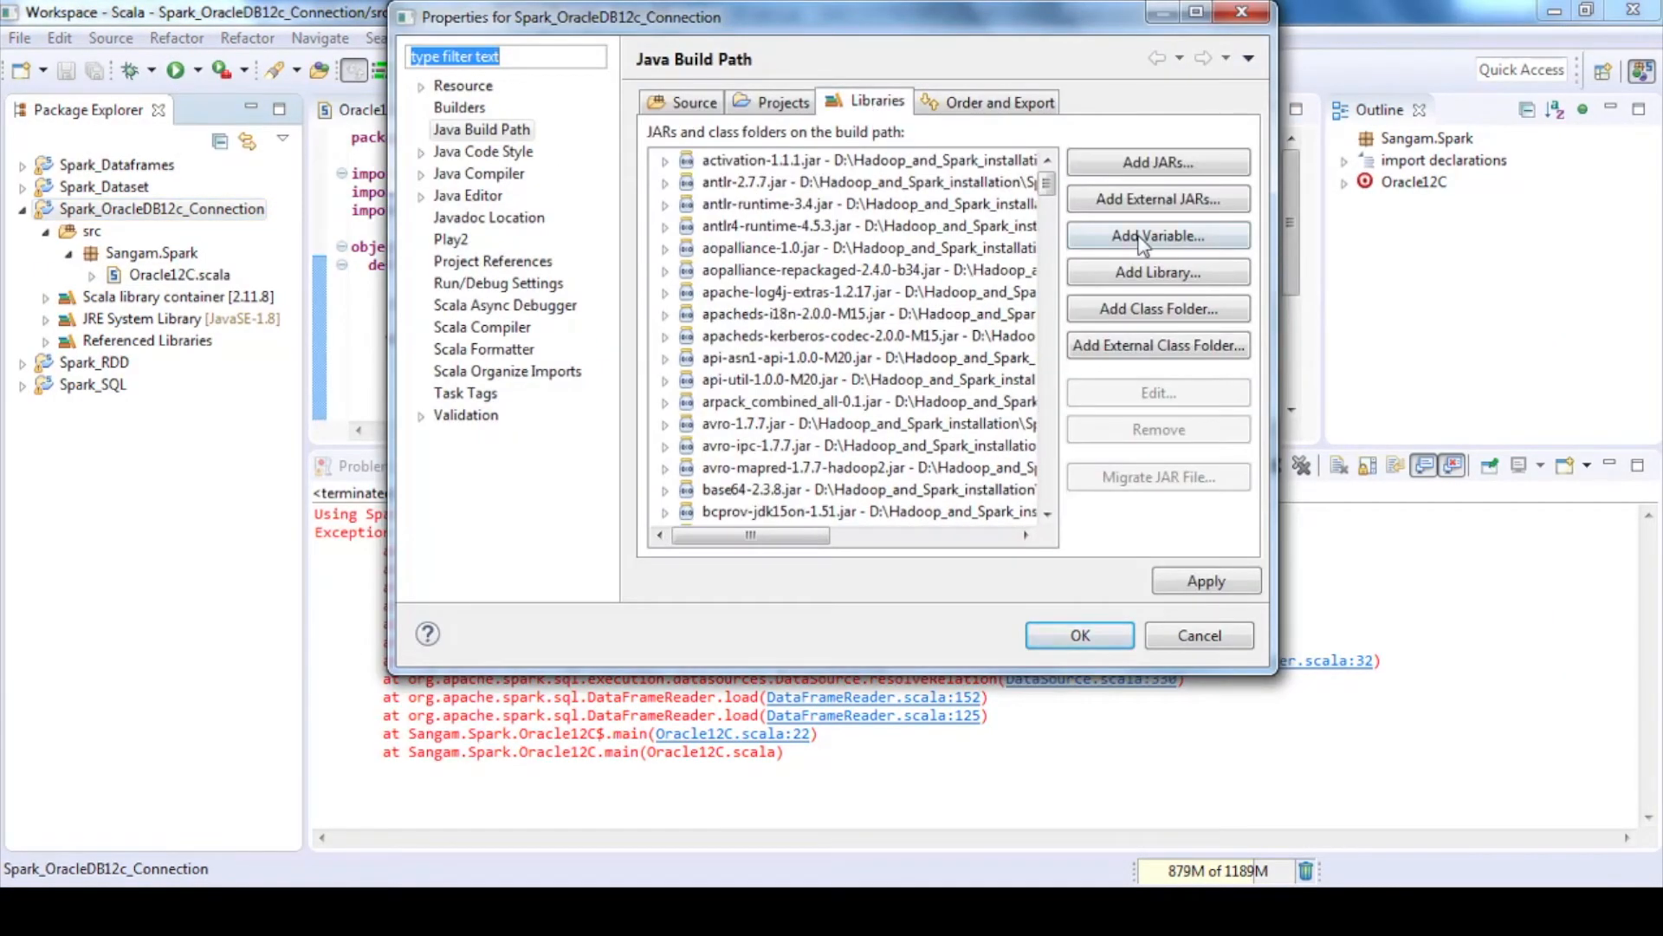
Step: Scroll the build-path jar list to locate ojdbc7.jar
scroll("down", 3)
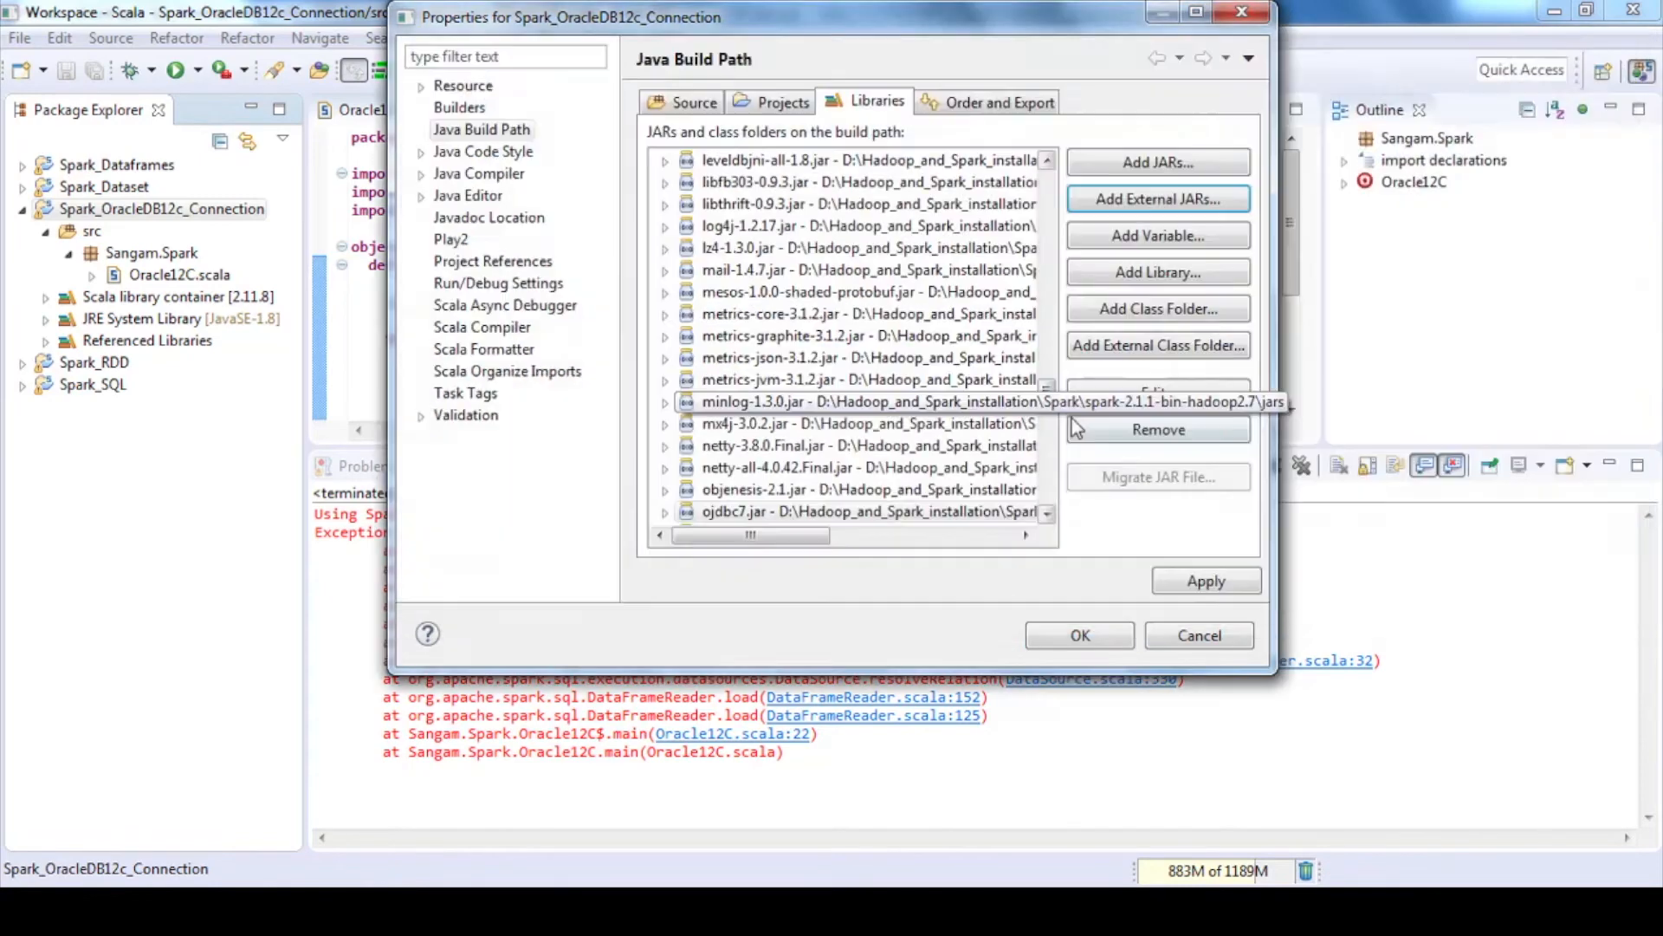